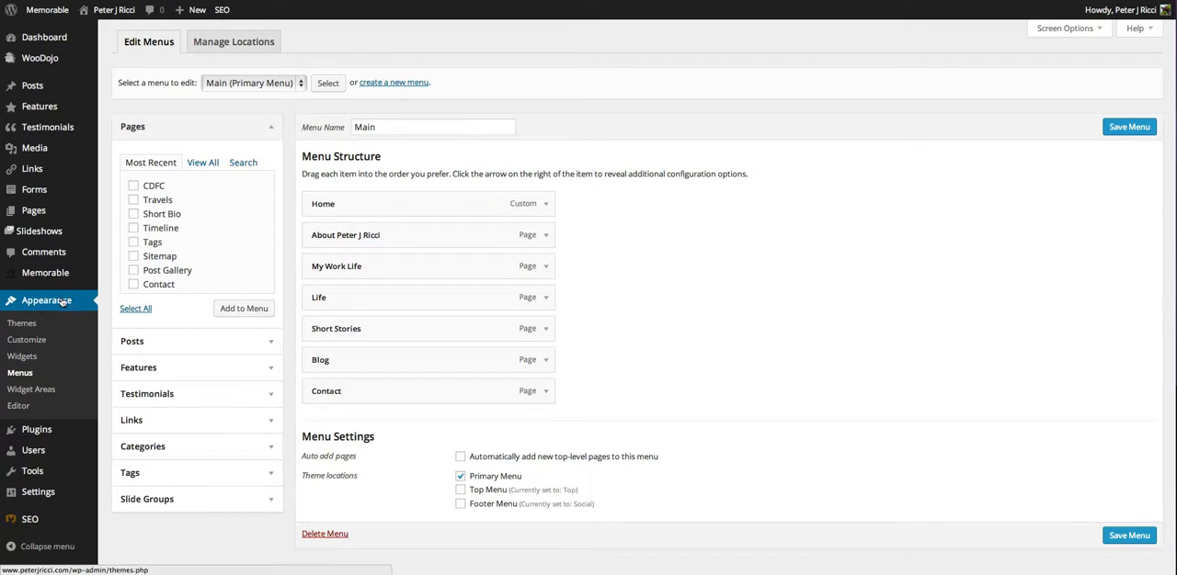
pyautogui.moveTo(768, 75)
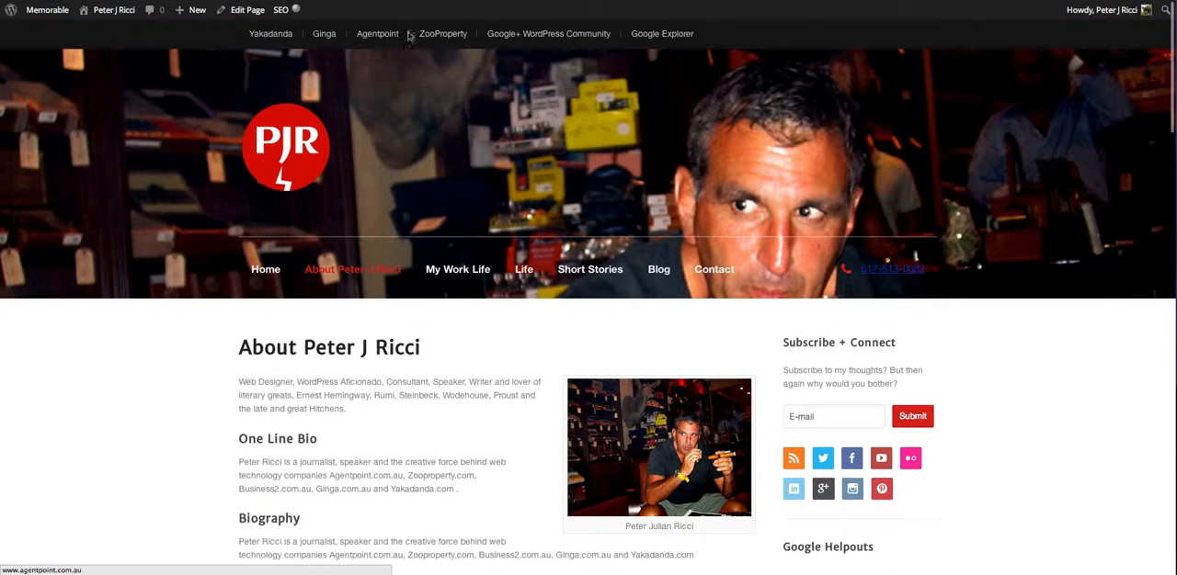
pyautogui.moveTo(921, 30)
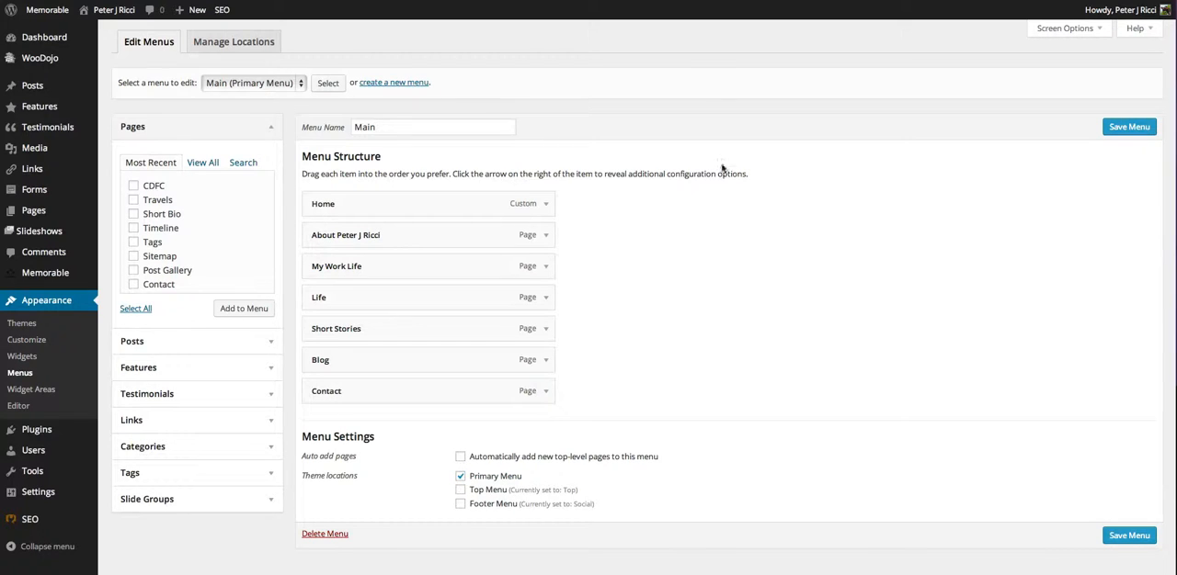
pyautogui.moveTo(713, 63)
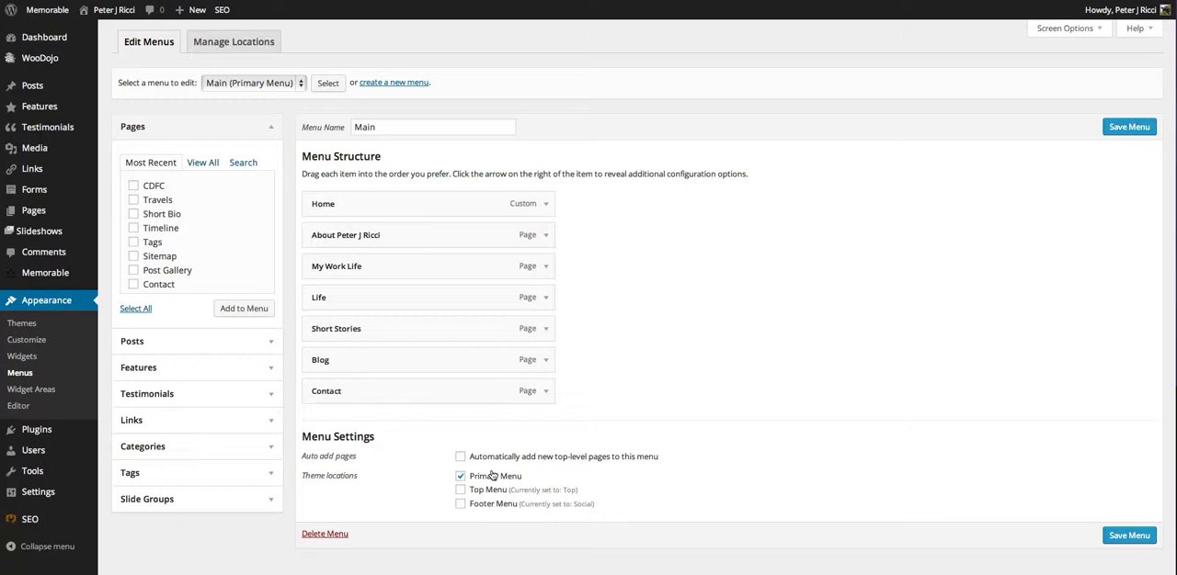
pyautogui.moveTo(815, 365)
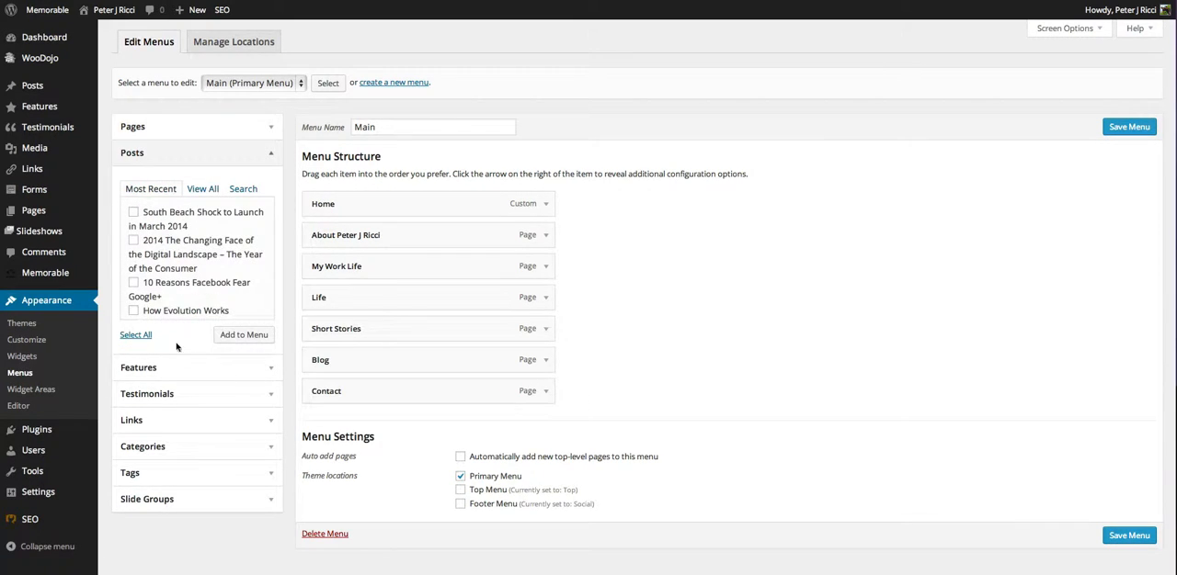
# Scroll down and expand the Slide Groups box, showing its single Home entry.
pyautogui.scroll(-3)
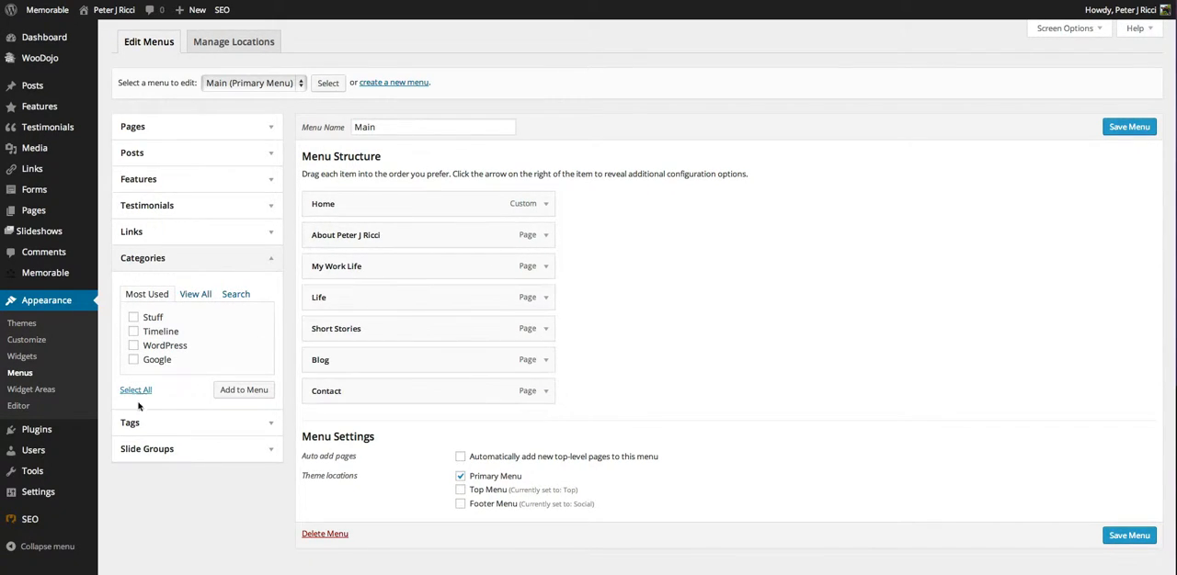
pyautogui.click(196, 423)
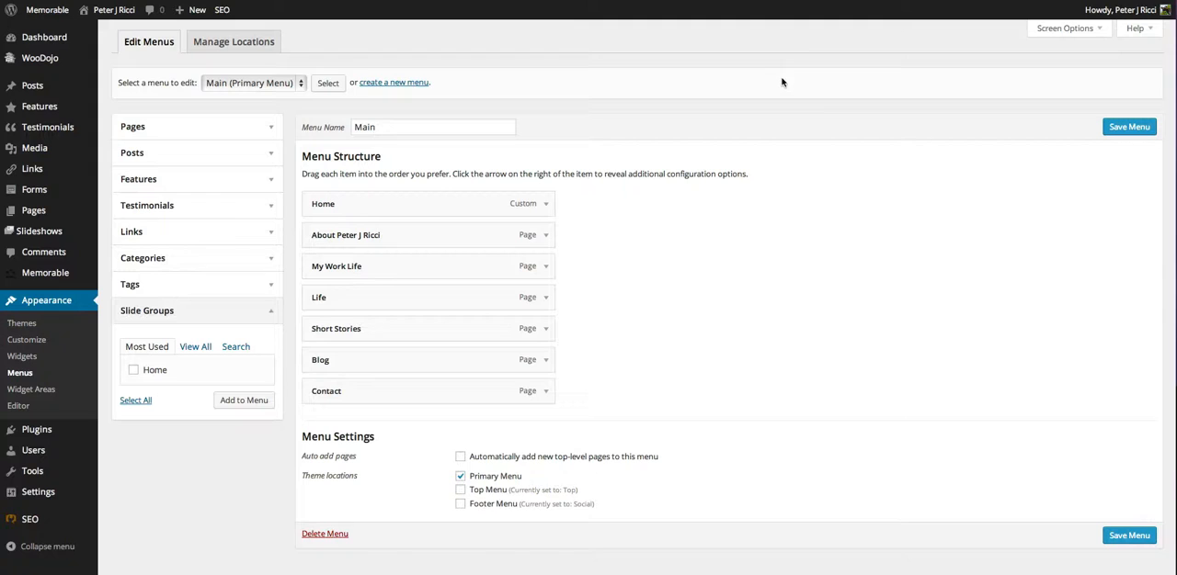
pyautogui.moveTo(809, 48)
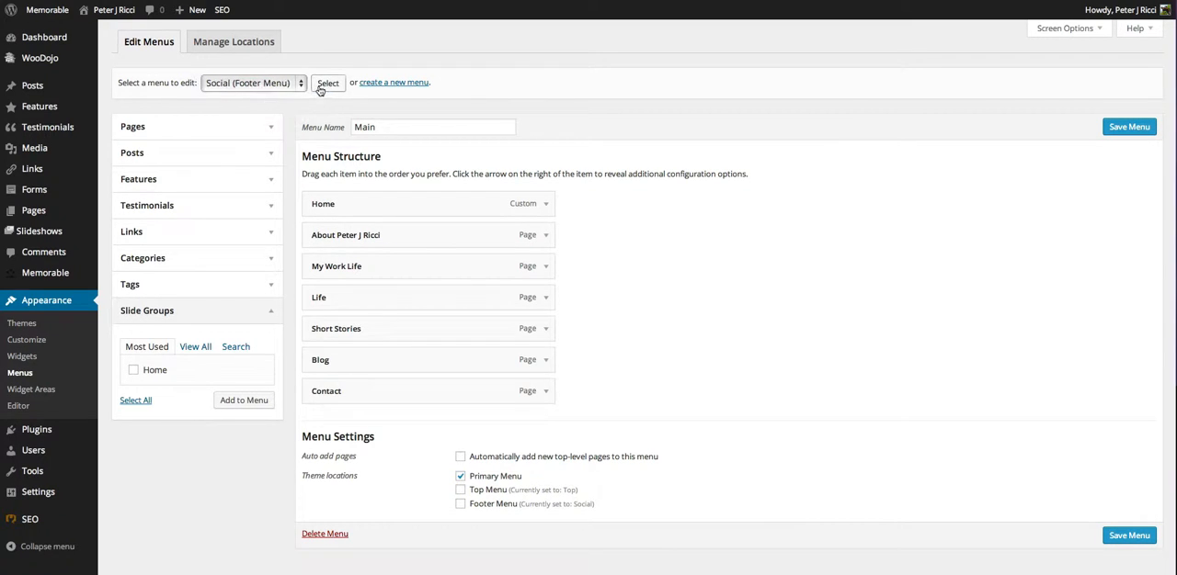
# Load the Social menu, six pages Timeline to Archives, keeping Footer Menu ticked.
pyautogui.click(327, 82)
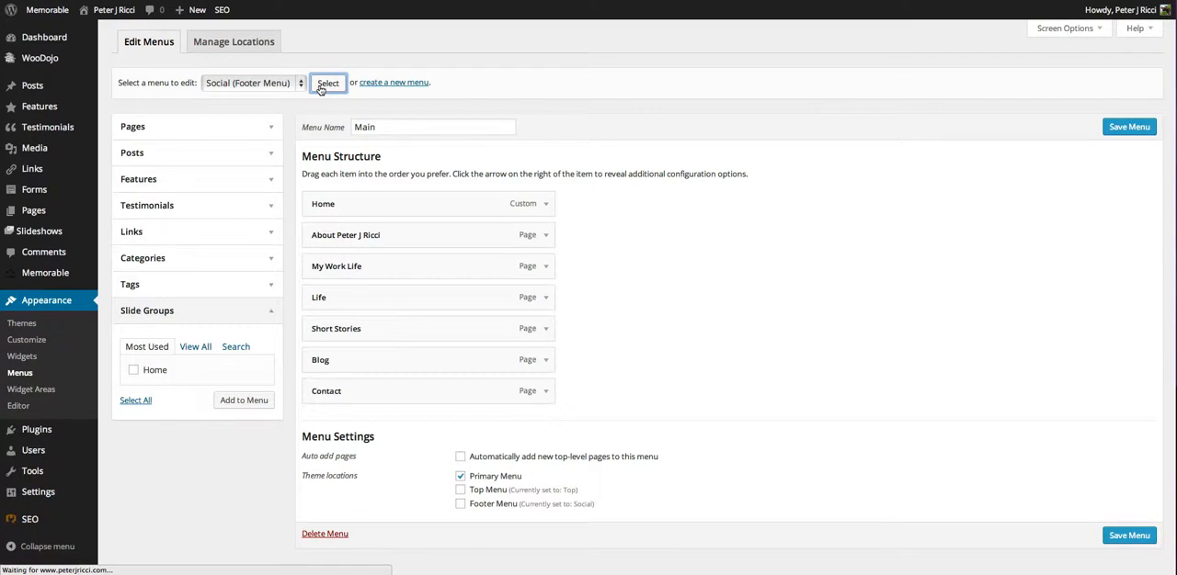
pyautogui.click(328, 83)
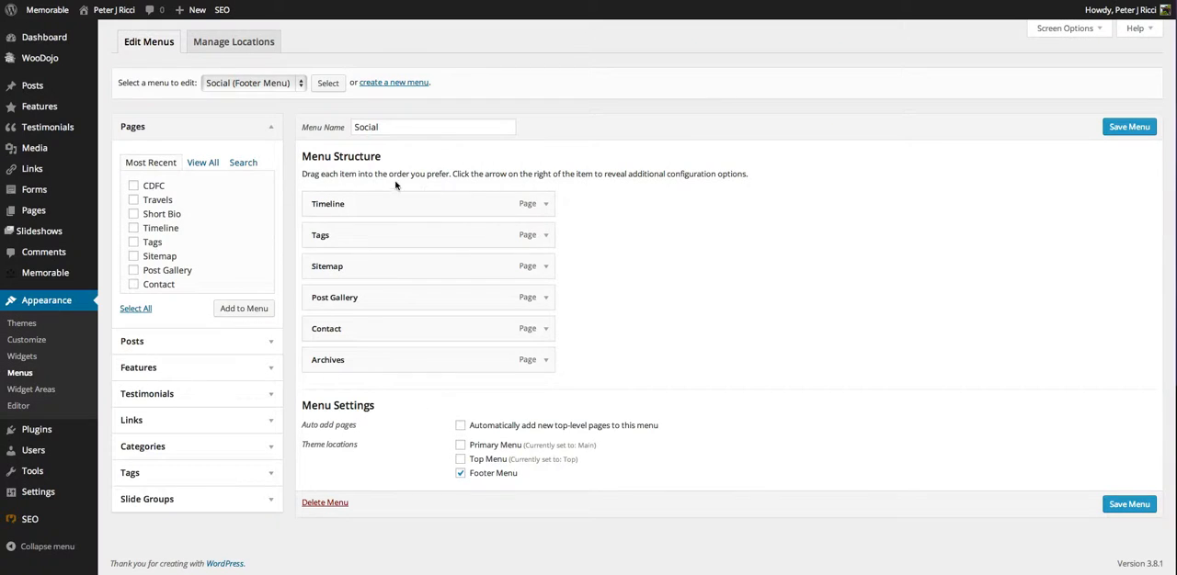
pyautogui.click(459, 473)
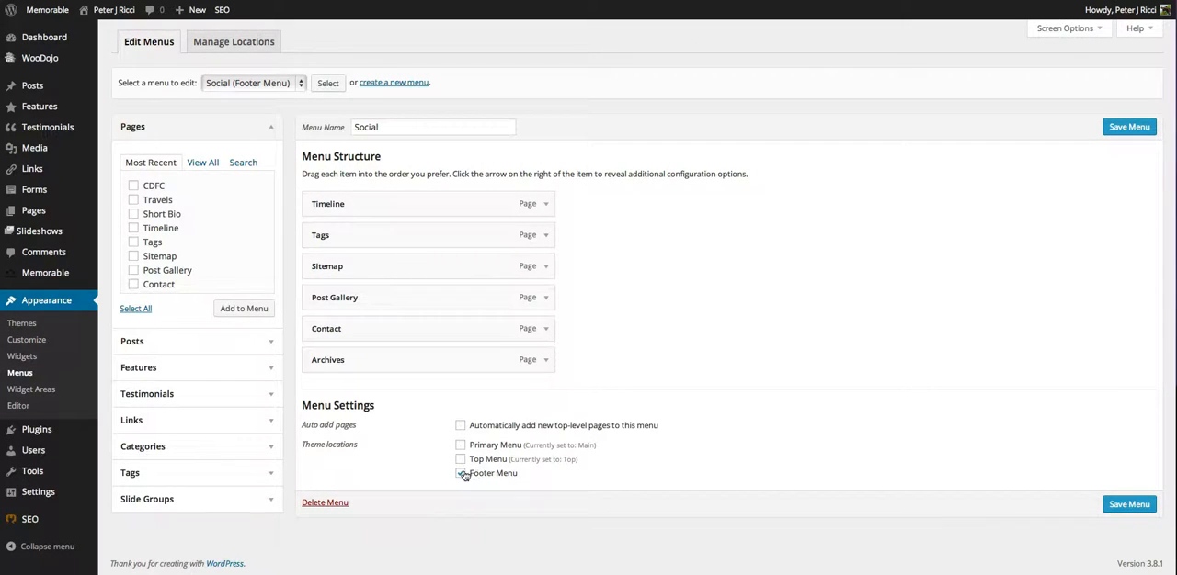
pyautogui.click(460, 473)
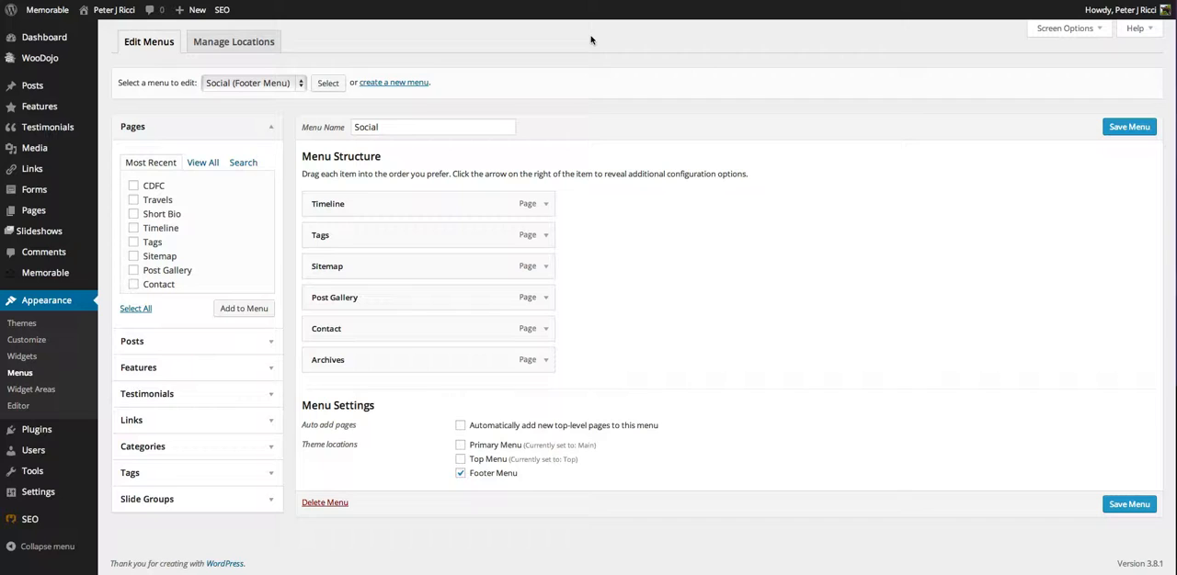
pyautogui.moveTo(608, 198)
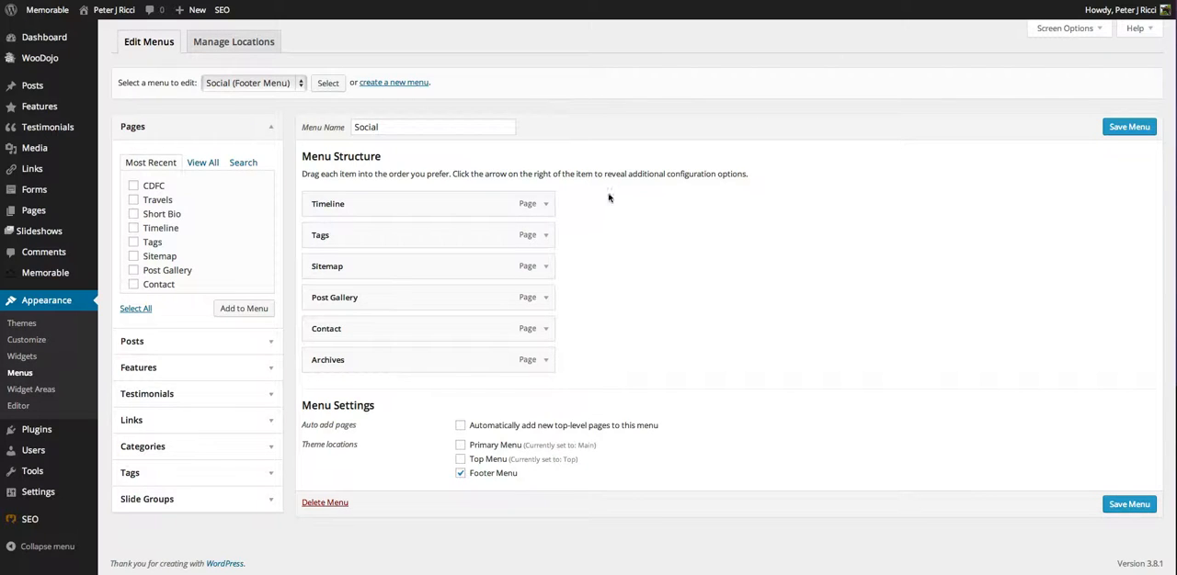
pyautogui.moveTo(774, 258)
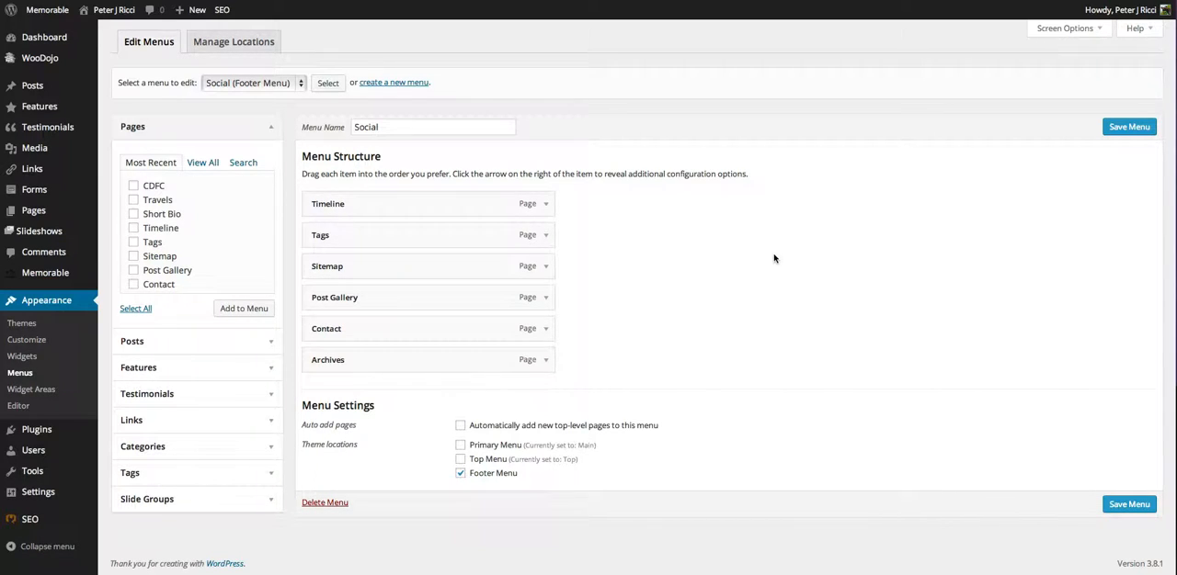
pyautogui.moveTo(738, 92)
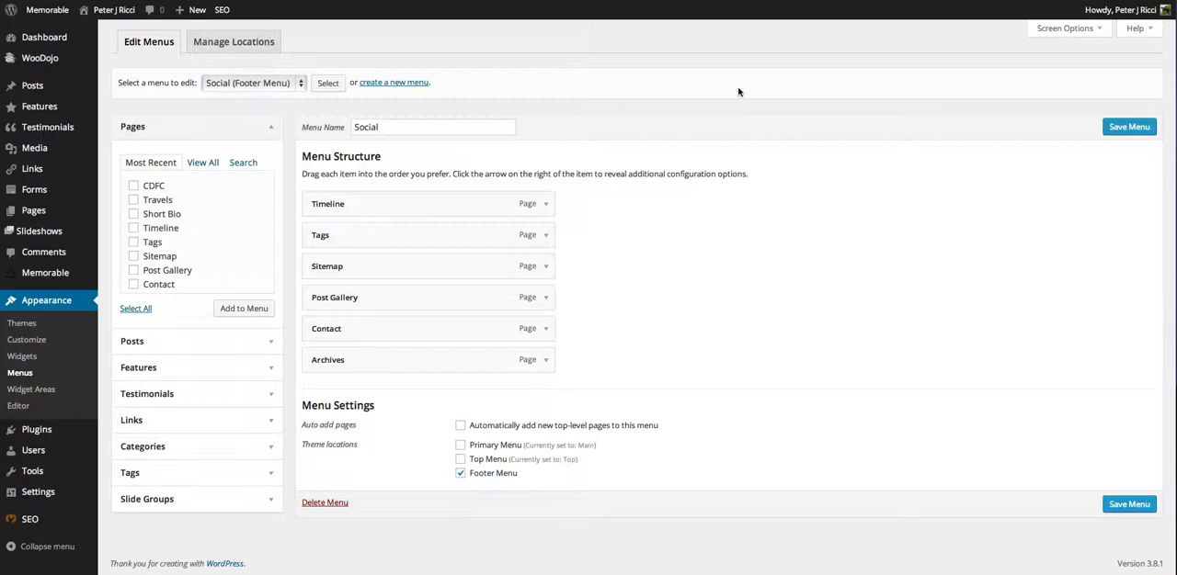
pyautogui.moveTo(729, 90)
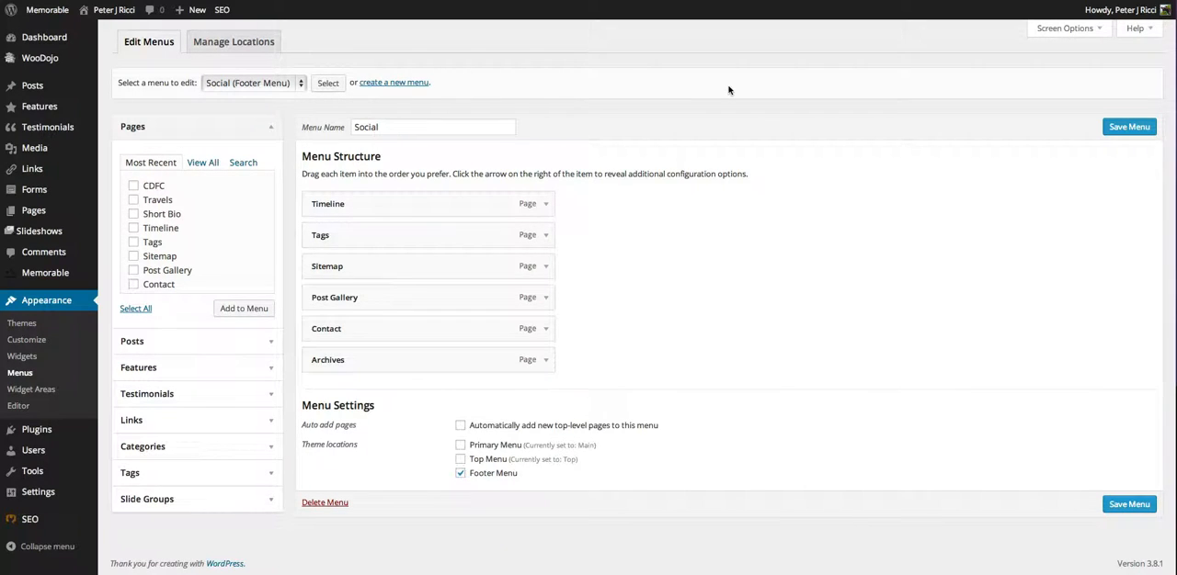